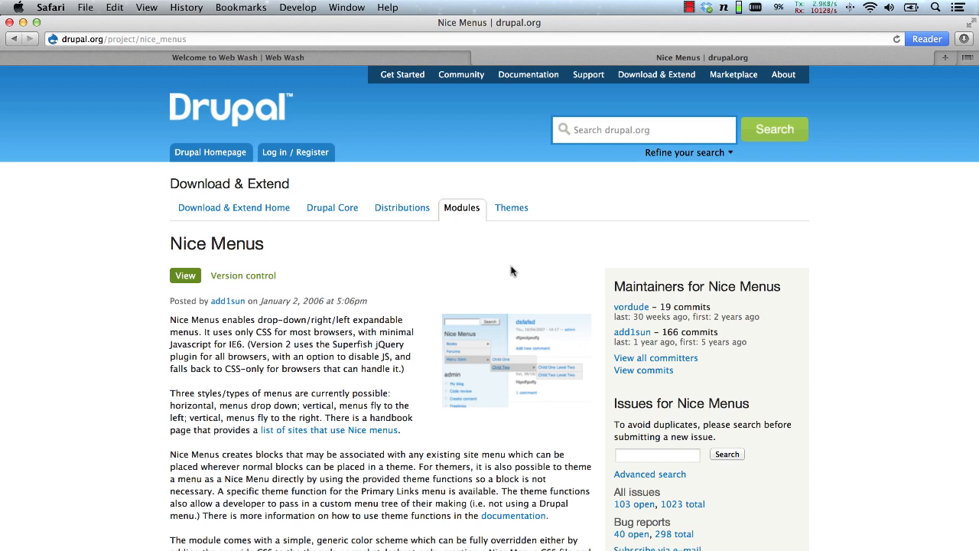
mouse_move(477, 280)
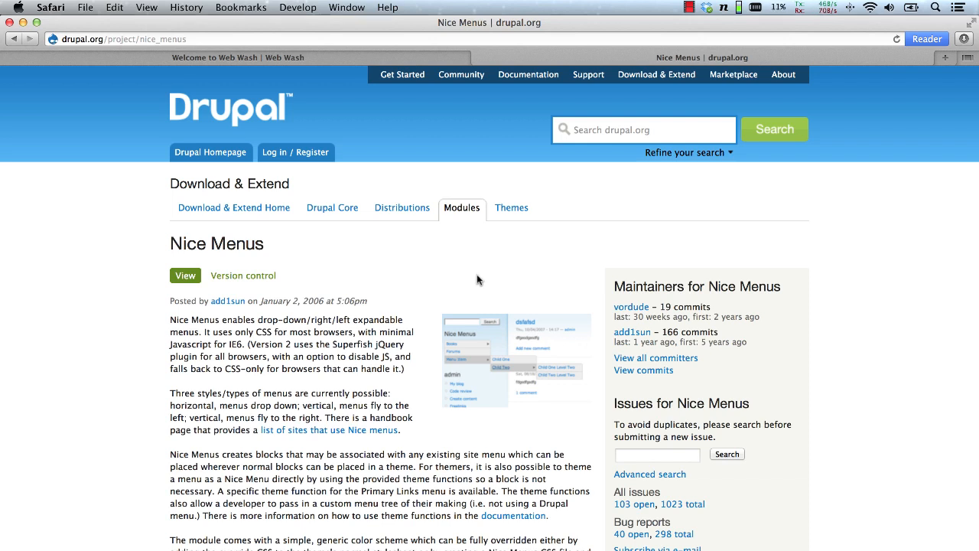
Step: On the local site, filter modules for 'nice', enable Nice Menus, and save
left_click(237, 57)
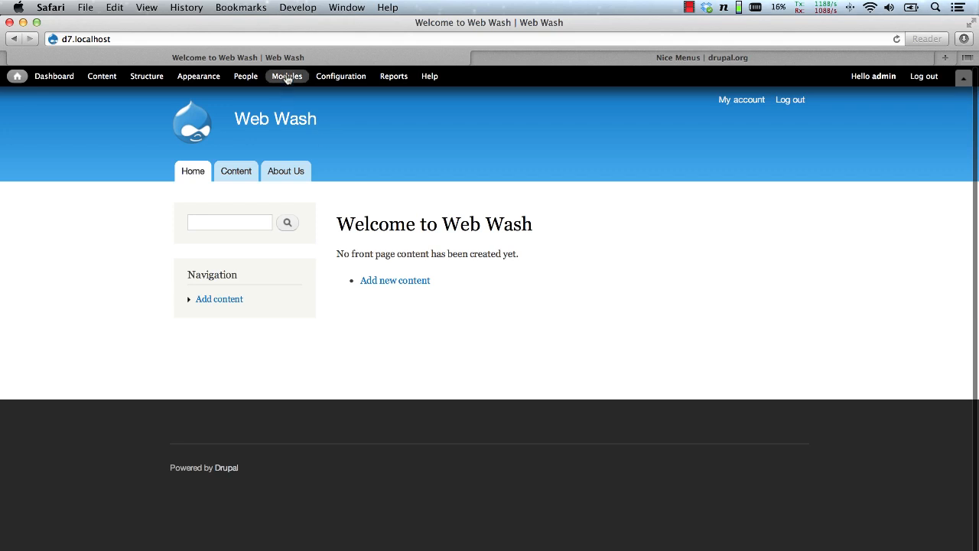
left_click(286, 76)
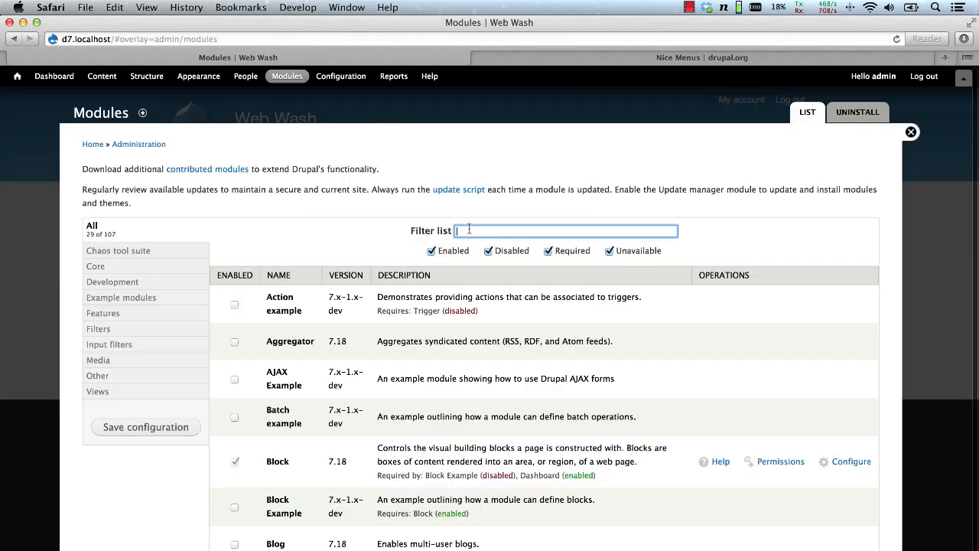
type("nice")
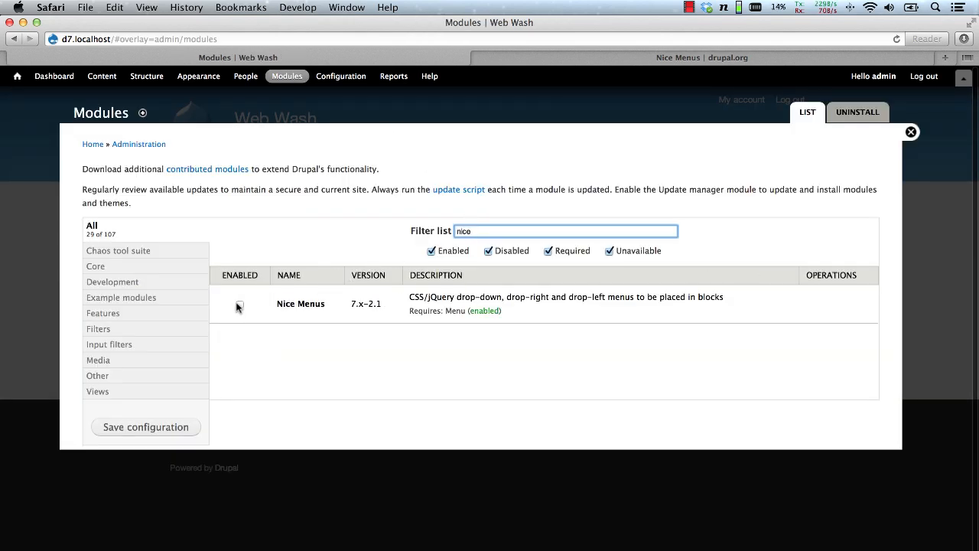
left_click(240, 303)
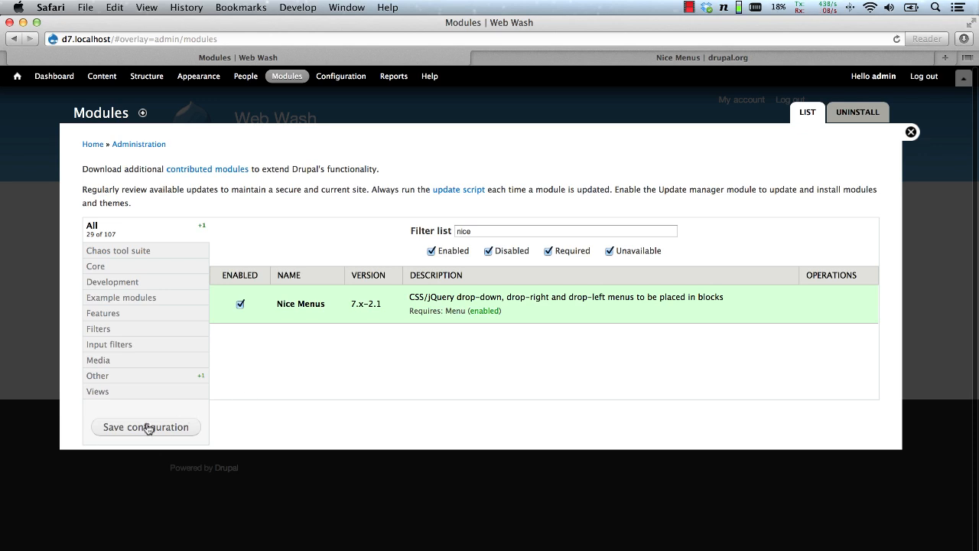
left_click(145, 427)
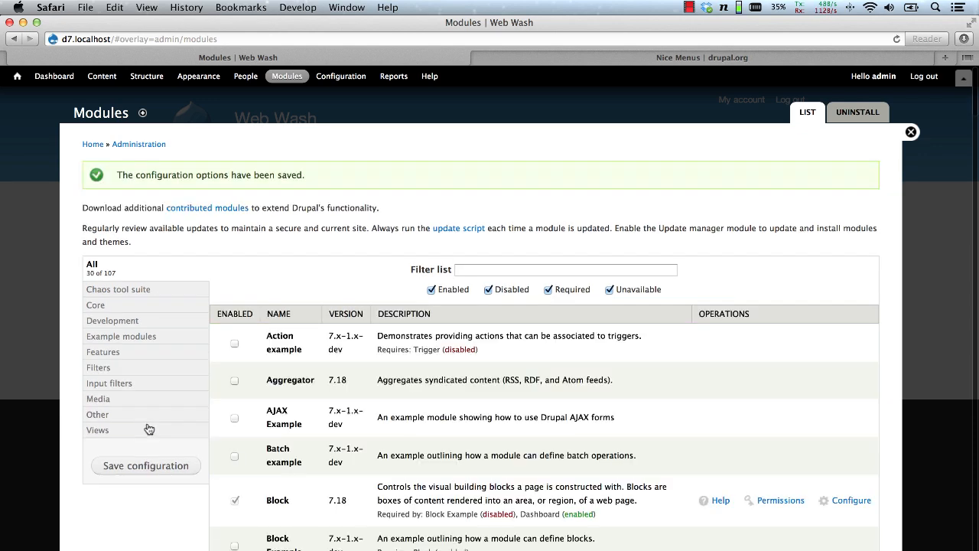
Step: Open the Main menu's link list via Structure > Menus
left_click(146, 76)
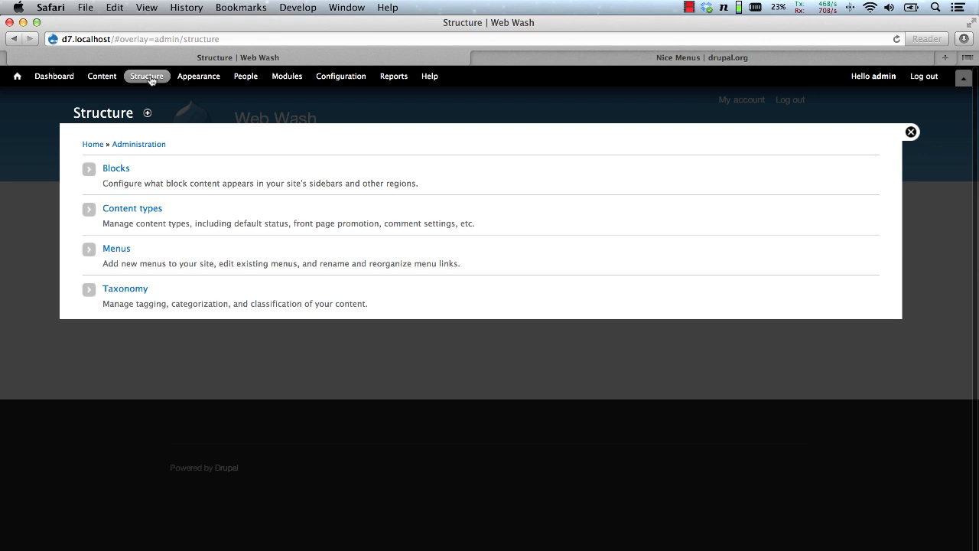
left_click(116, 248)
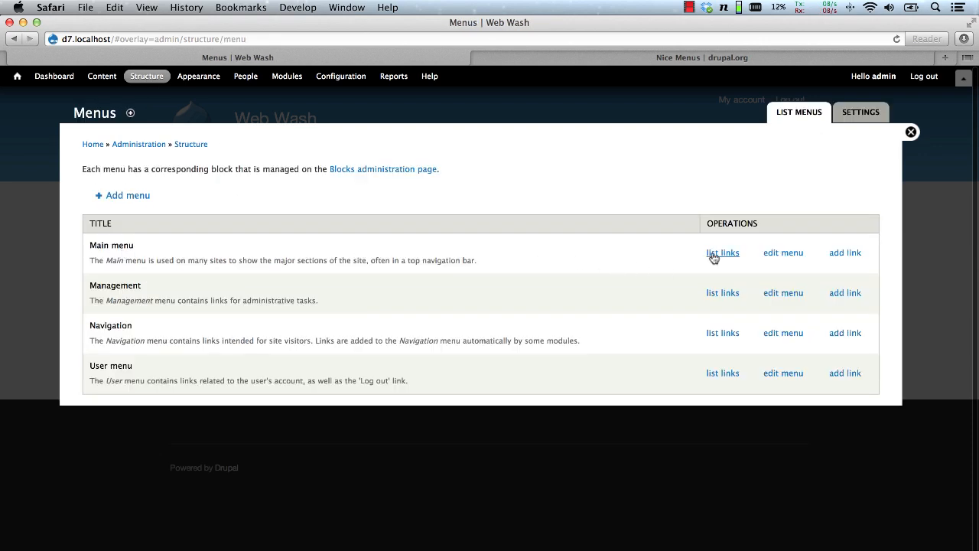
left_click(723, 252)
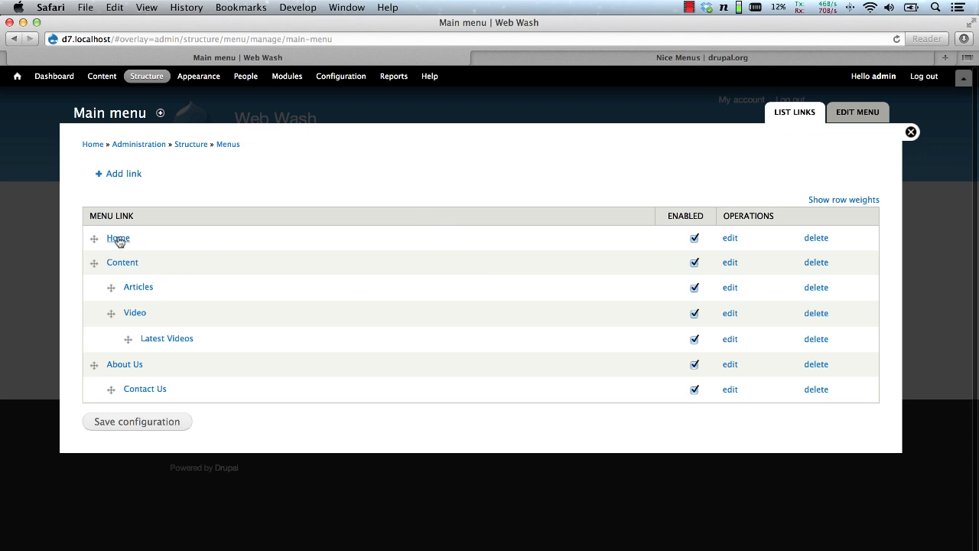
mouse_move(124, 364)
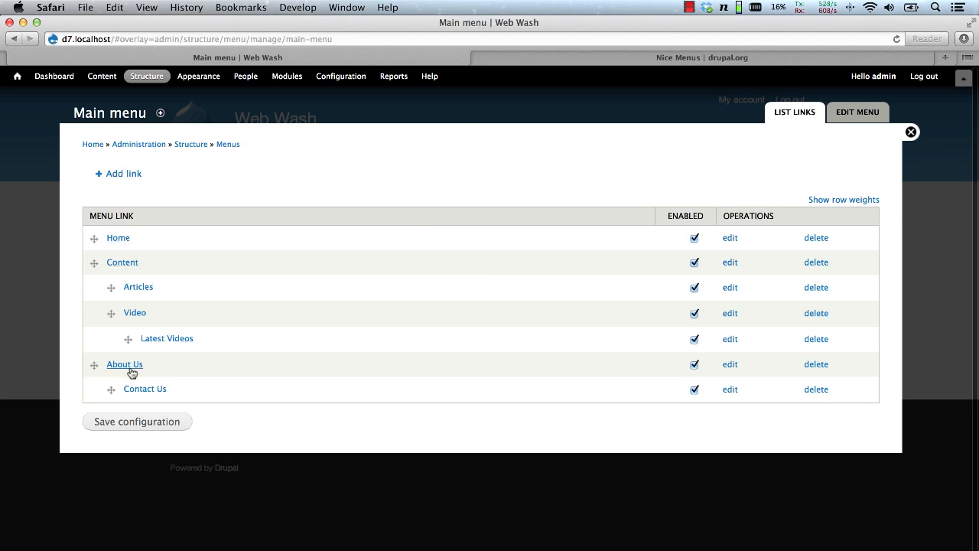
mouse_move(153, 296)
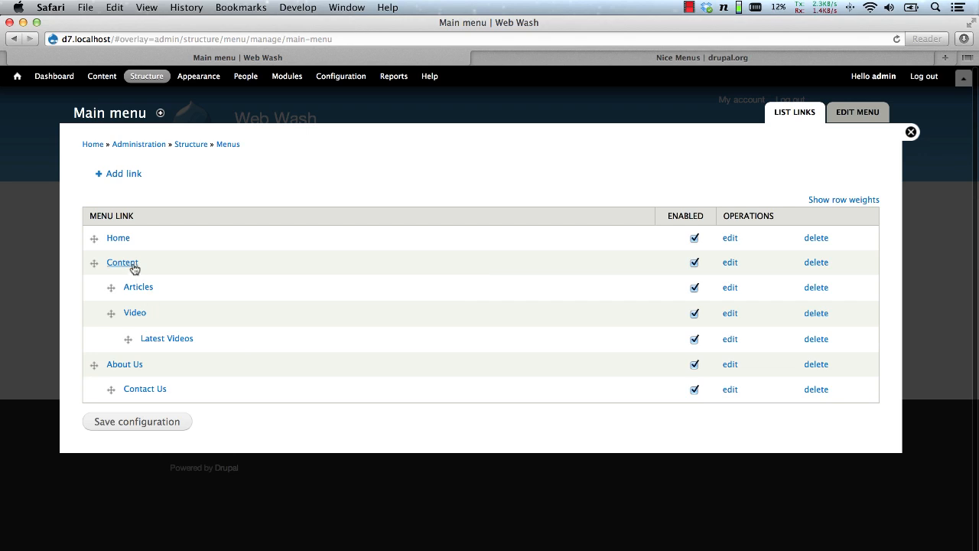
mouse_move(124, 365)
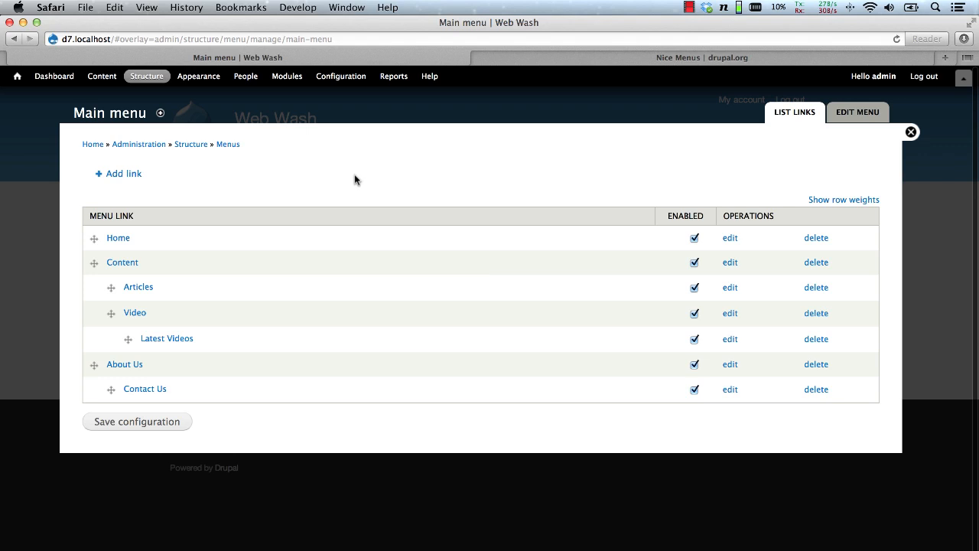
mouse_move(190, 181)
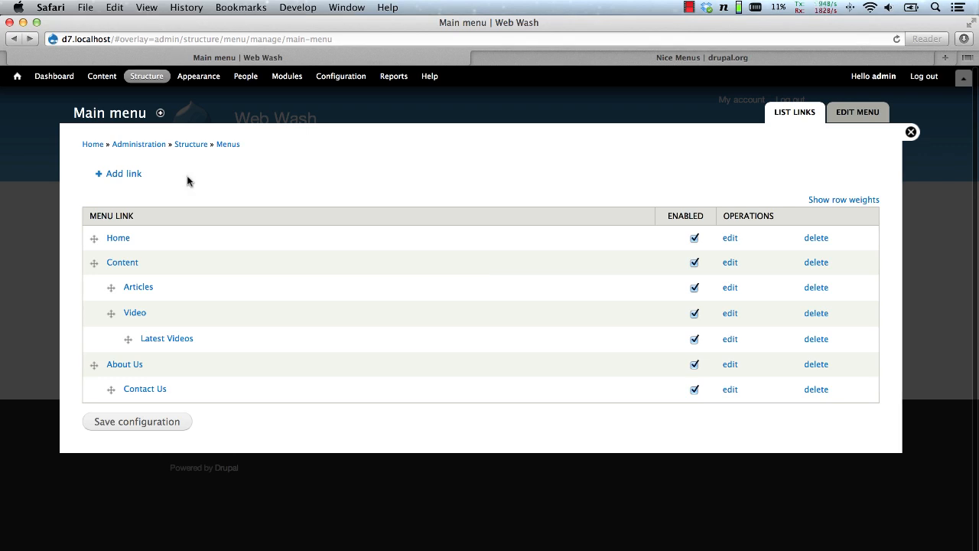
mouse_move(341, 76)
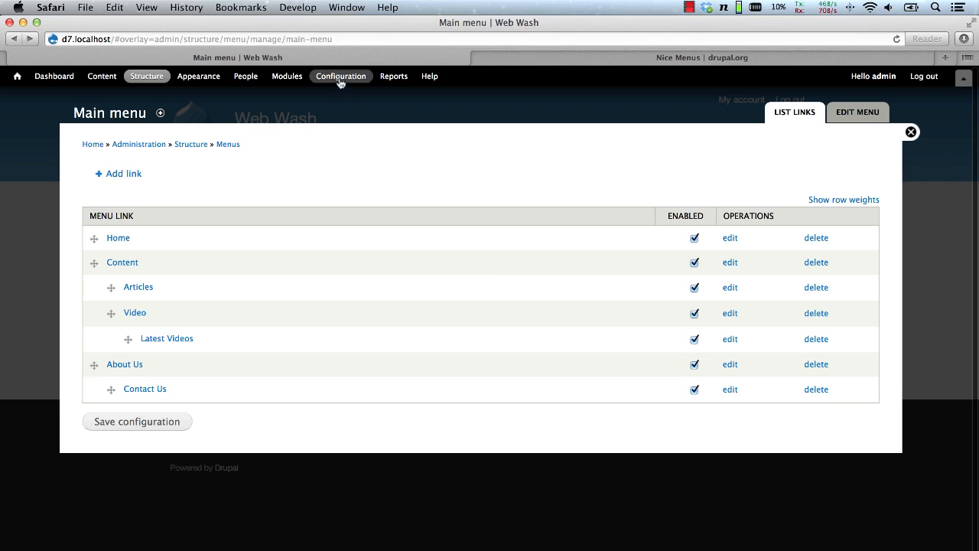
Step: Open Nice menus settings under Configuration > User interface
left_click(340, 76)
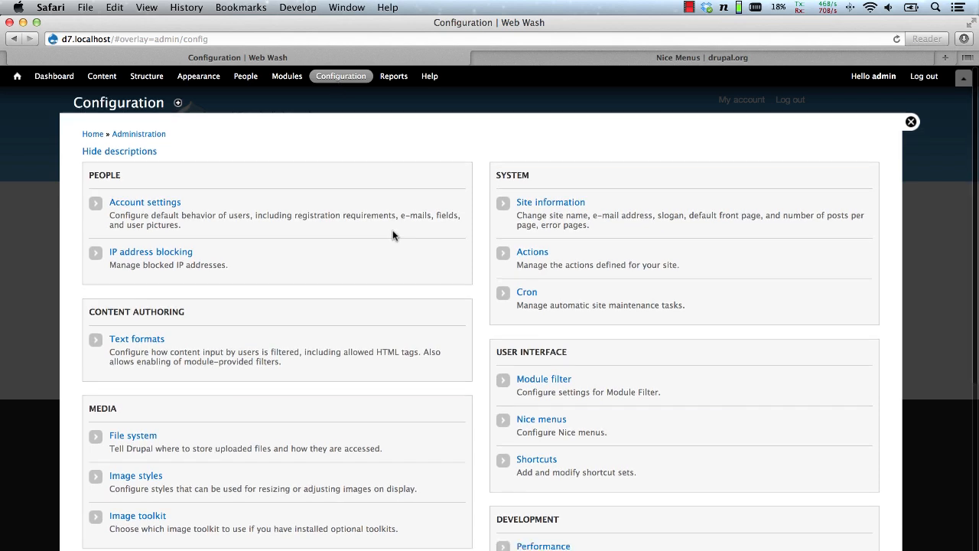
left_click(541, 419)
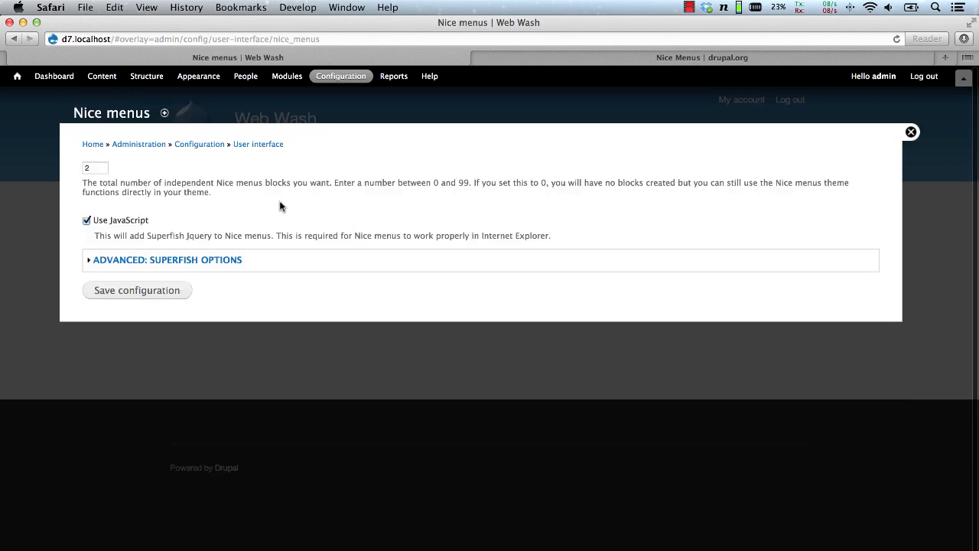
mouse_move(165, 172)
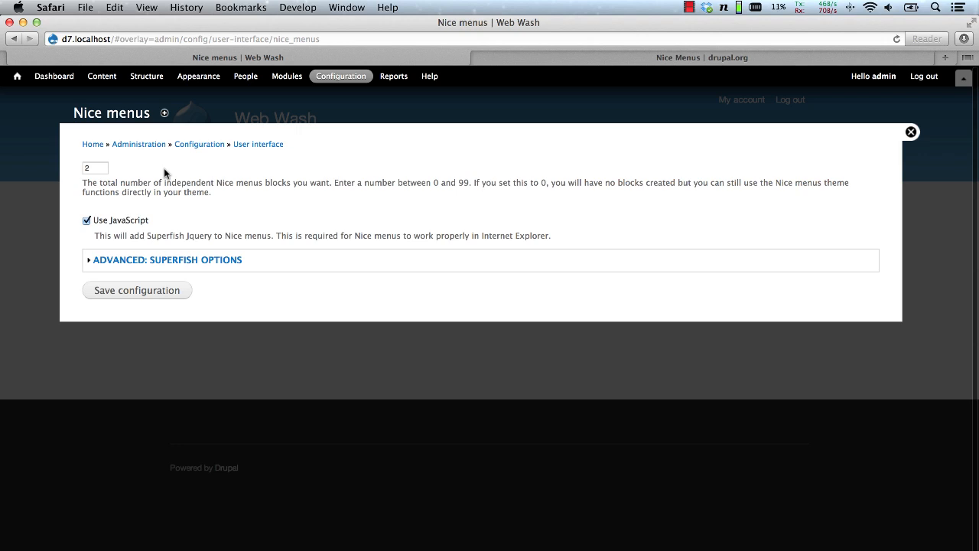
mouse_move(130, 174)
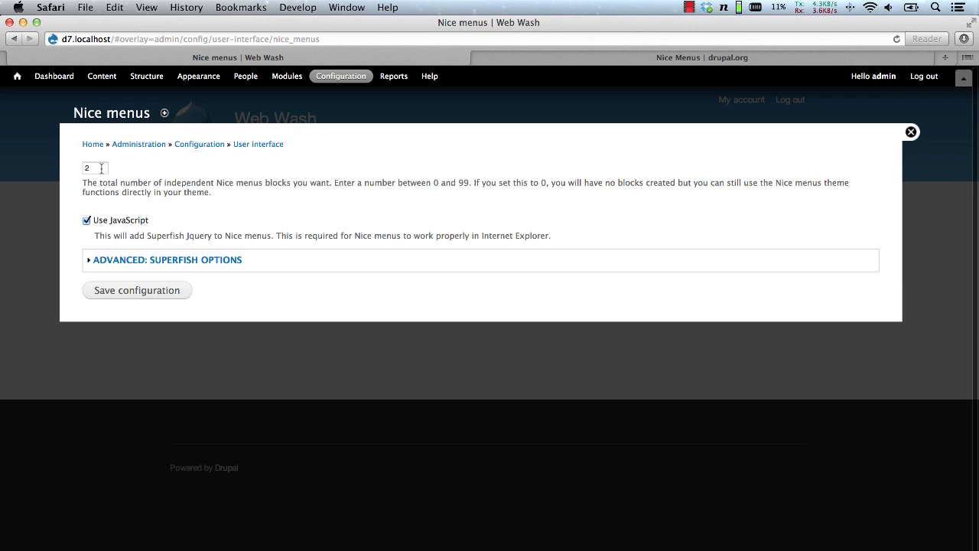
mouse_move(134, 228)
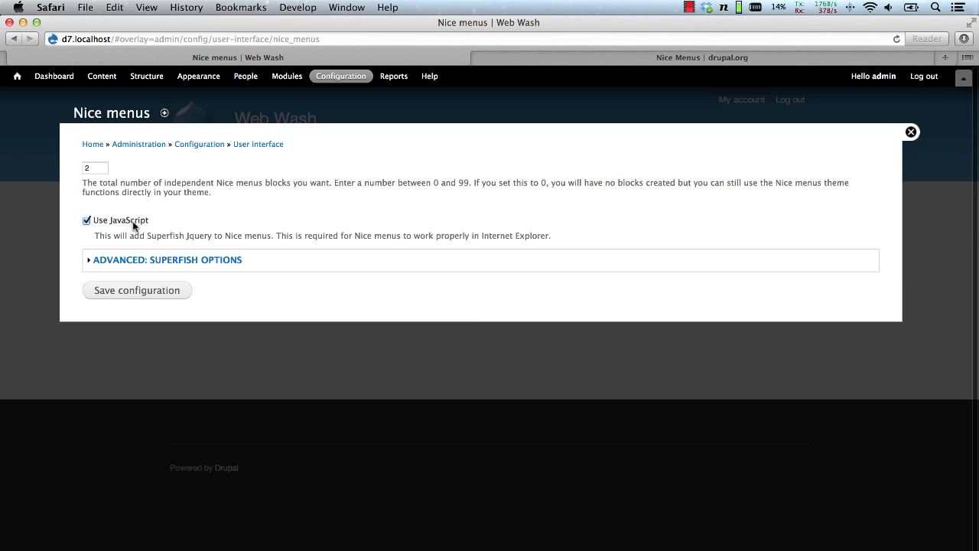
mouse_move(182, 225)
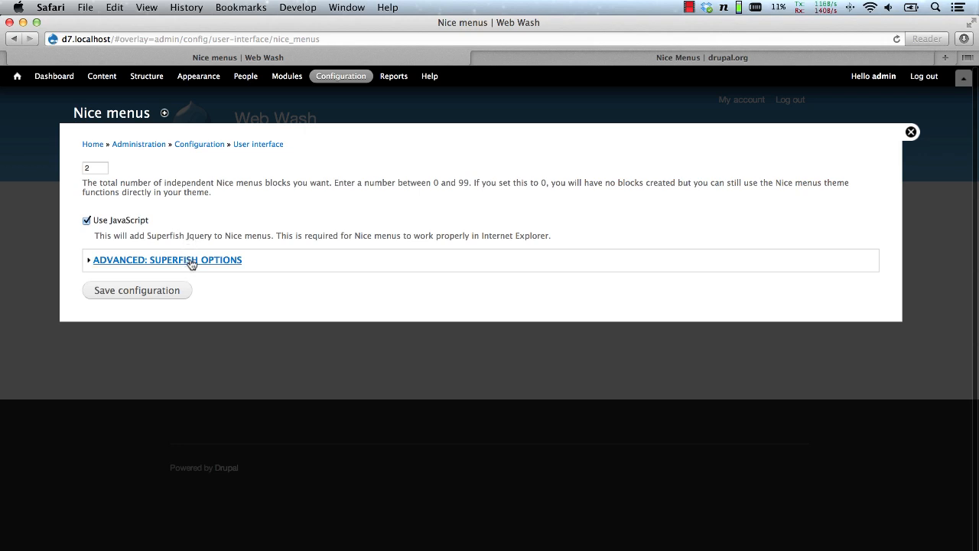
Step: Expand 'Advanced: Superfish options' to show the 800 ms delay and slow animation
left_click(167, 259)
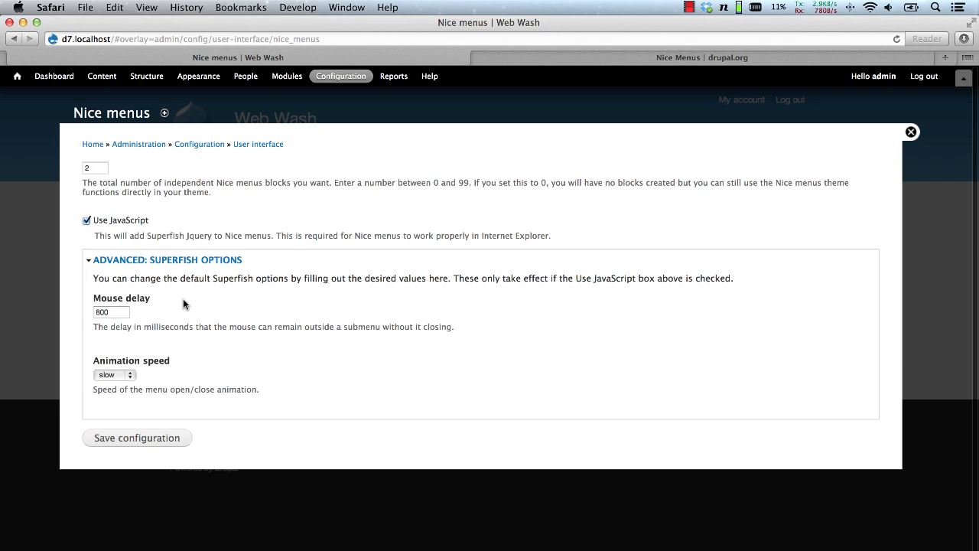
mouse_move(268, 380)
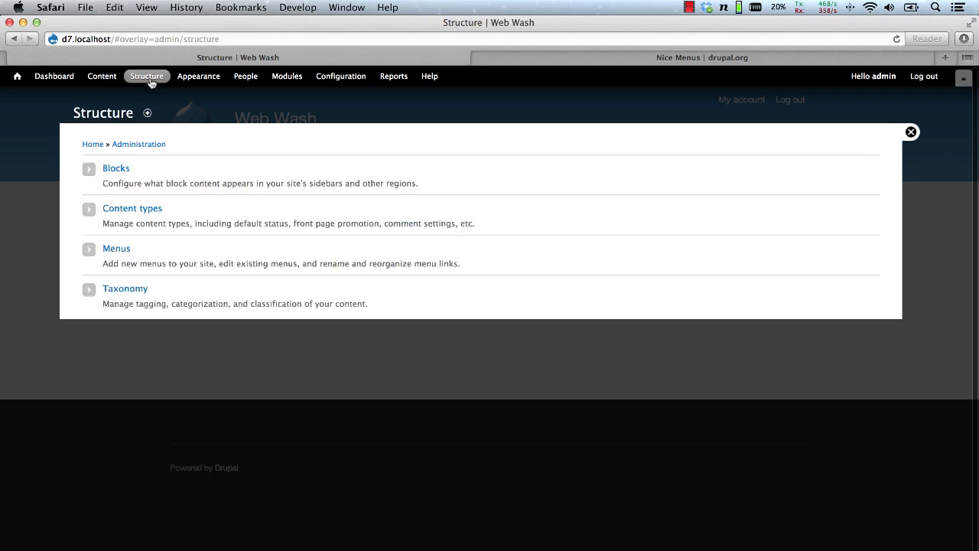
Step: Assign Nice menu 1 to Sidebar first, save blocks, and open its configure form
left_click(116, 167)
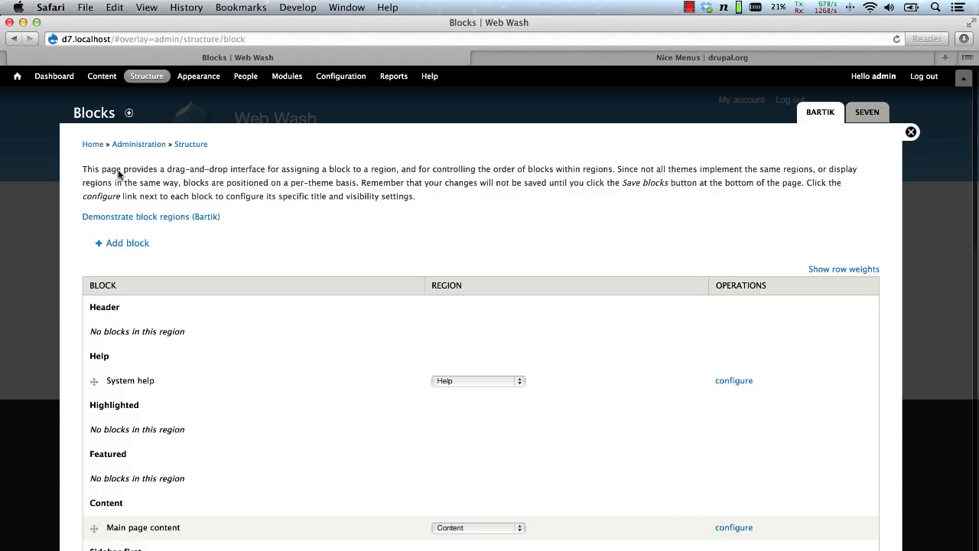
scroll("down", 3)
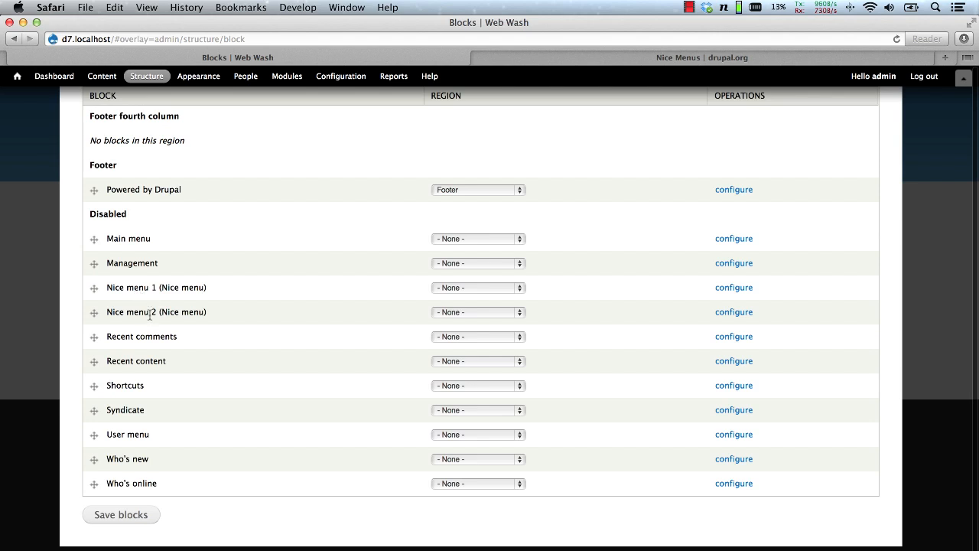
left_click(478, 287)
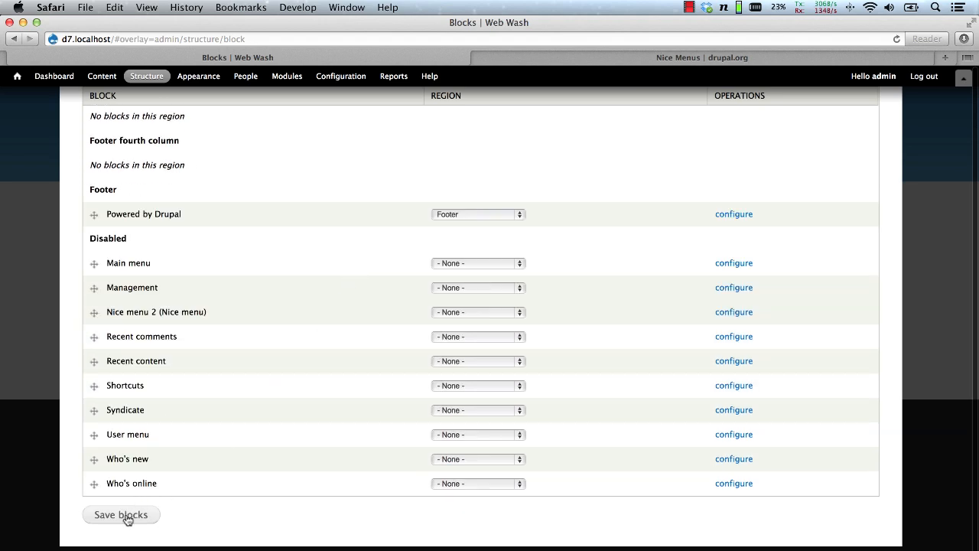
left_click(121, 514)
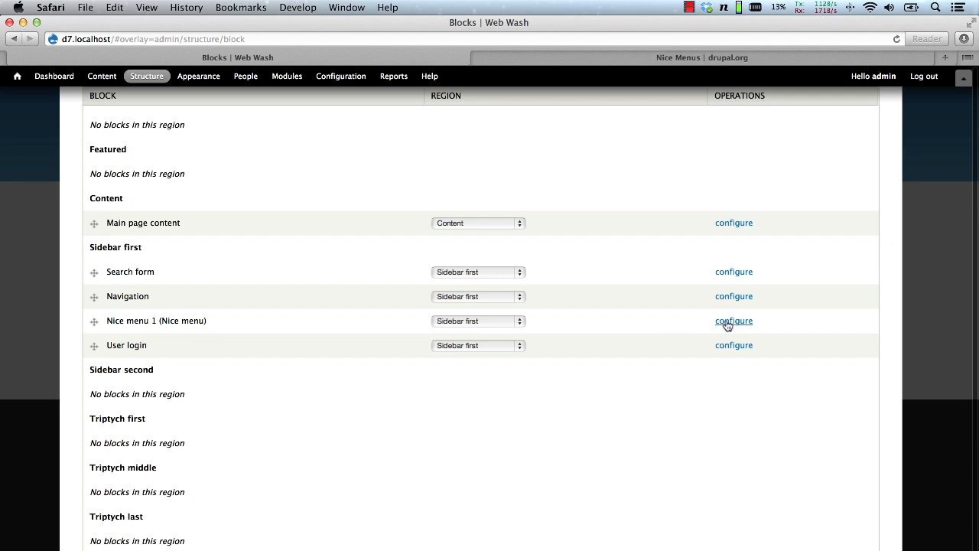
left_click(733, 321)
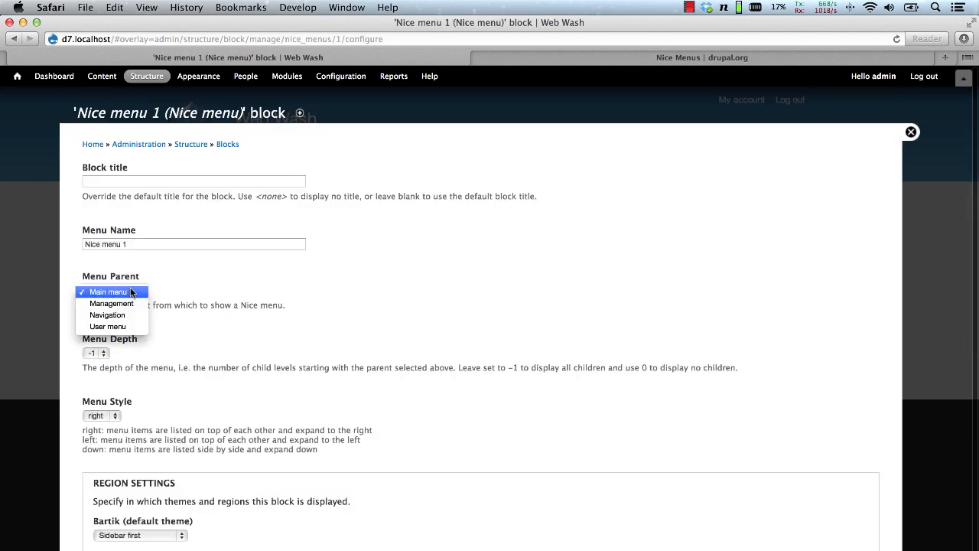
Step: Save Nice menu 1 with Menu Parent 'Main menu' and Menu Style 'right'
left_click(112, 293)
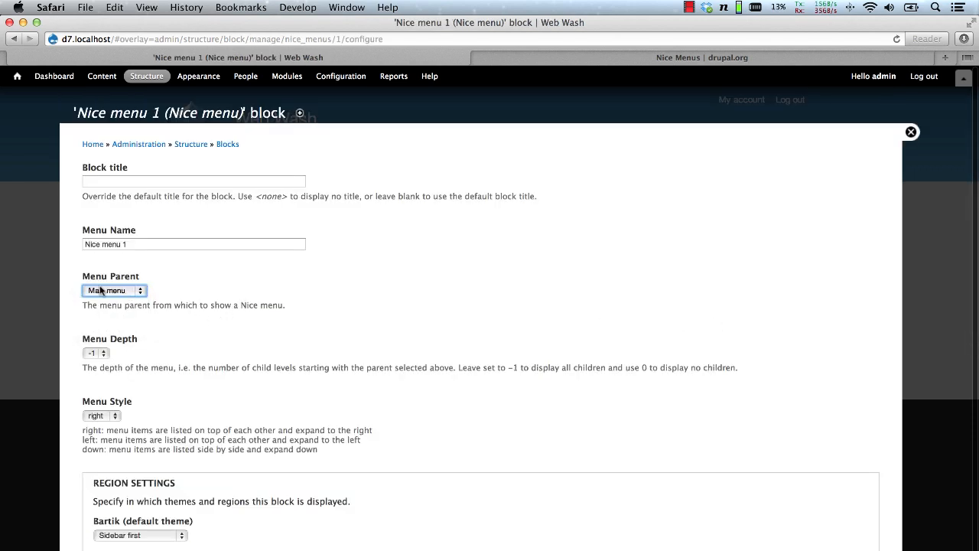
left_click(115, 290)
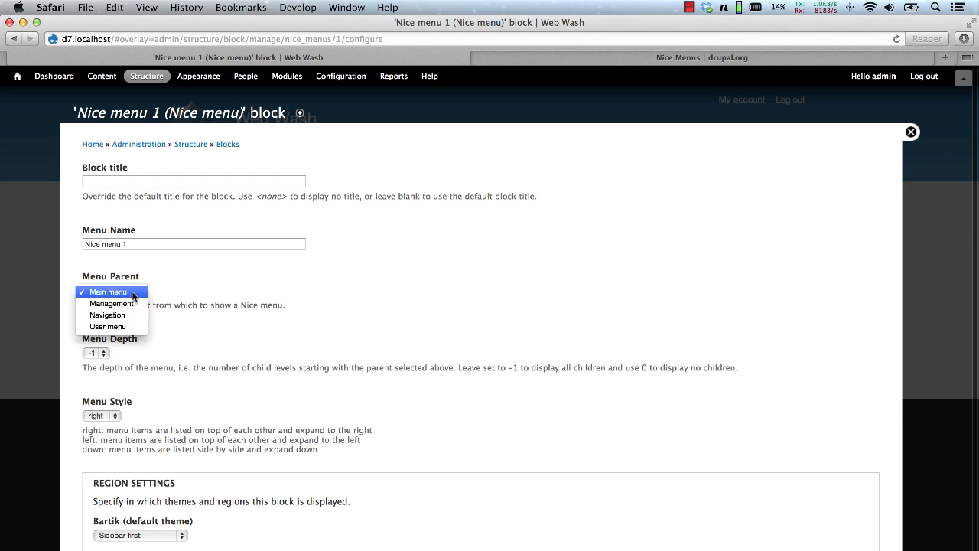
left_click(107, 292)
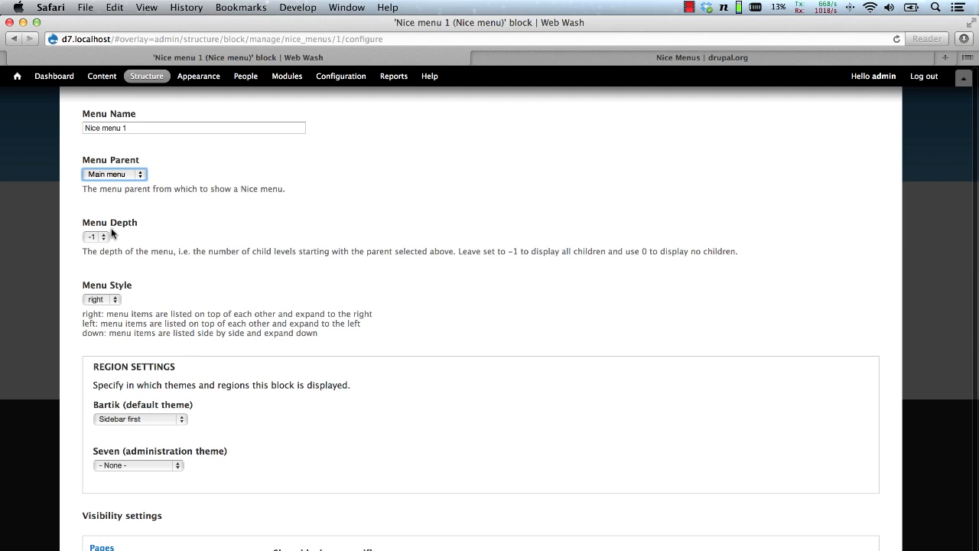
mouse_move(117, 312)
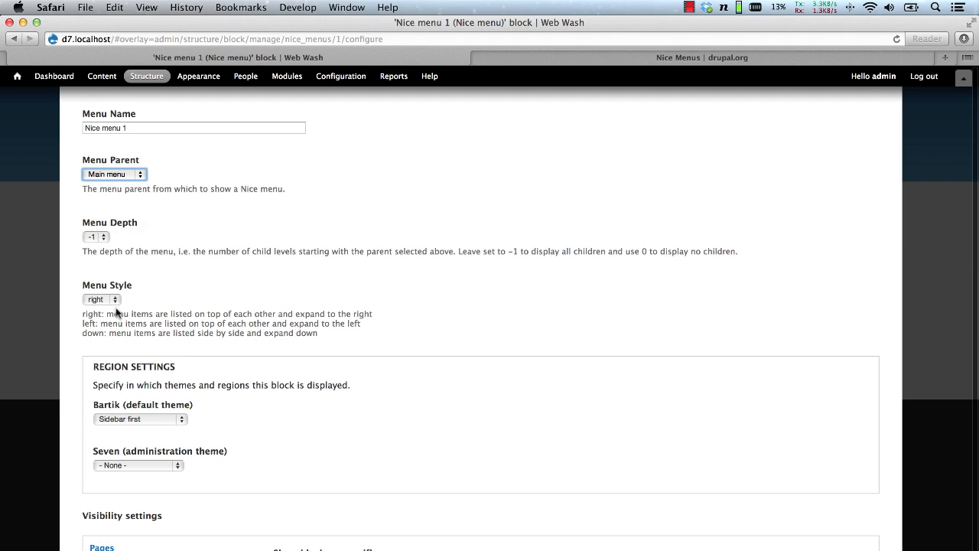
mouse_move(118, 302)
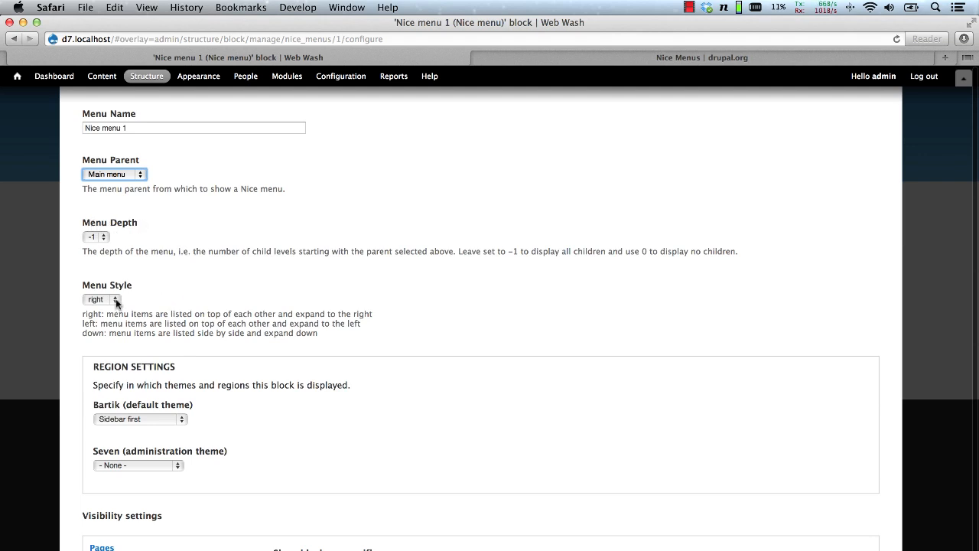
mouse_move(161, 299)
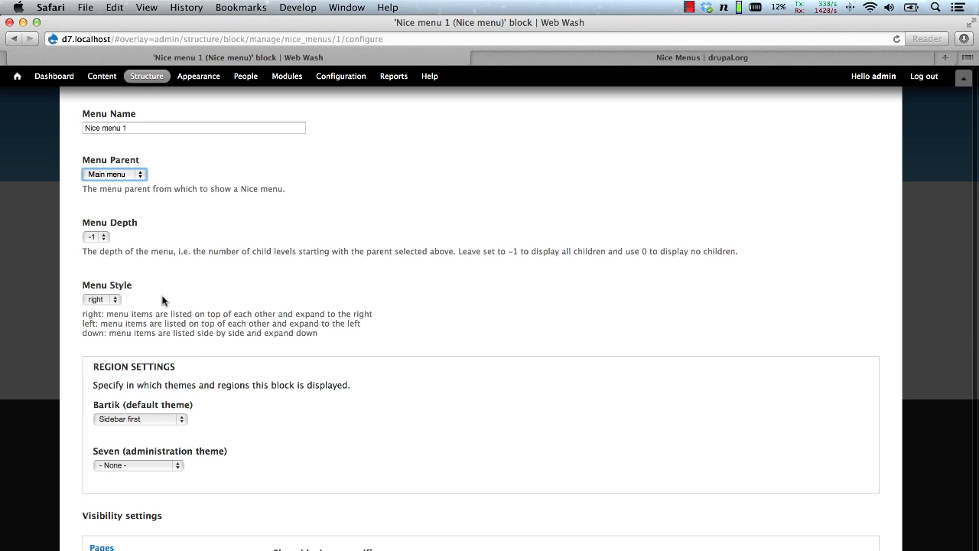
scroll("down", 3)
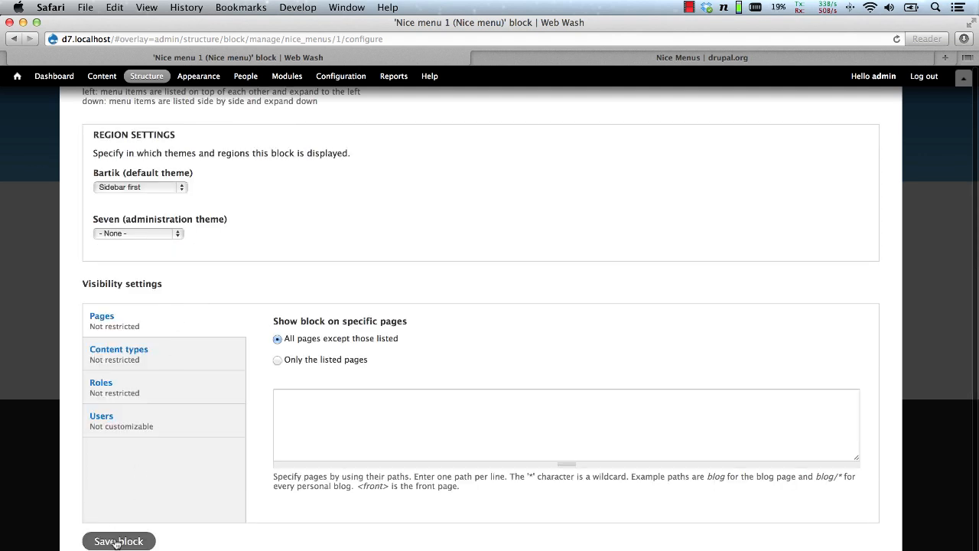
left_click(118, 541)
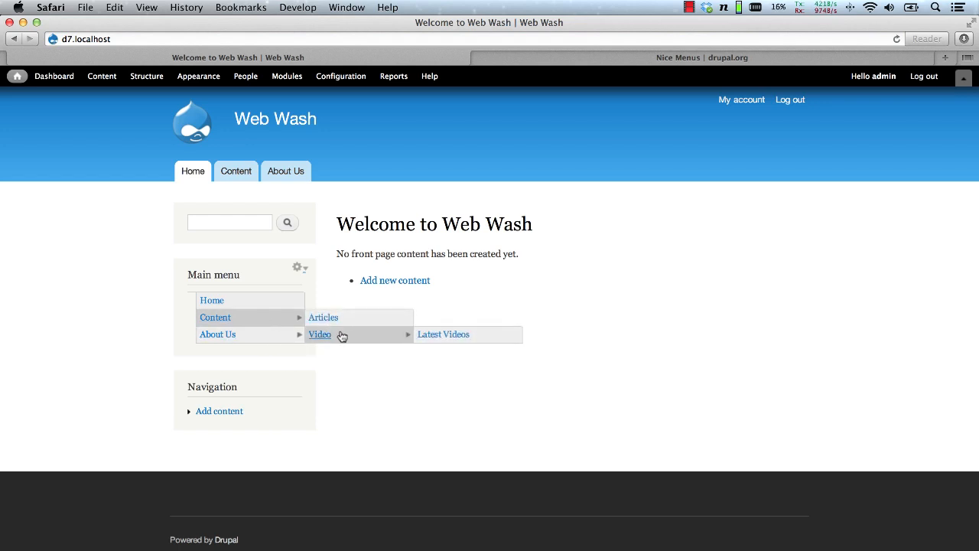
mouse_move(218, 334)
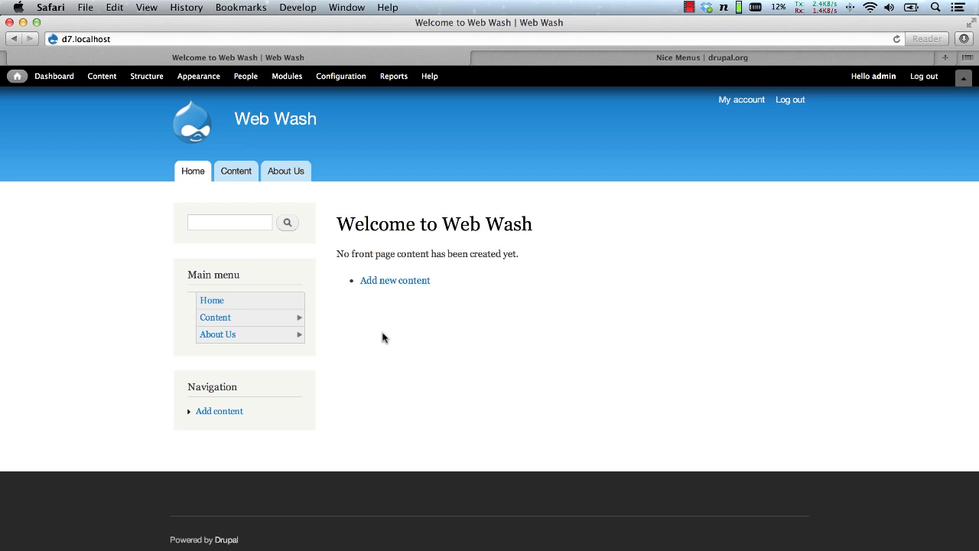
Step: Assign Nice menu 2 to Sidebar second and open its configure form
left_click(146, 76)
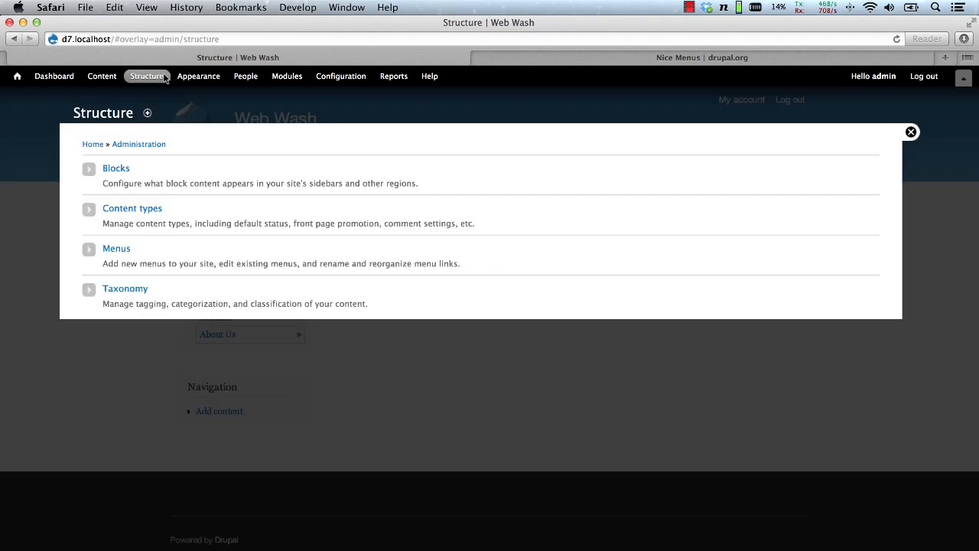
left_click(116, 168)
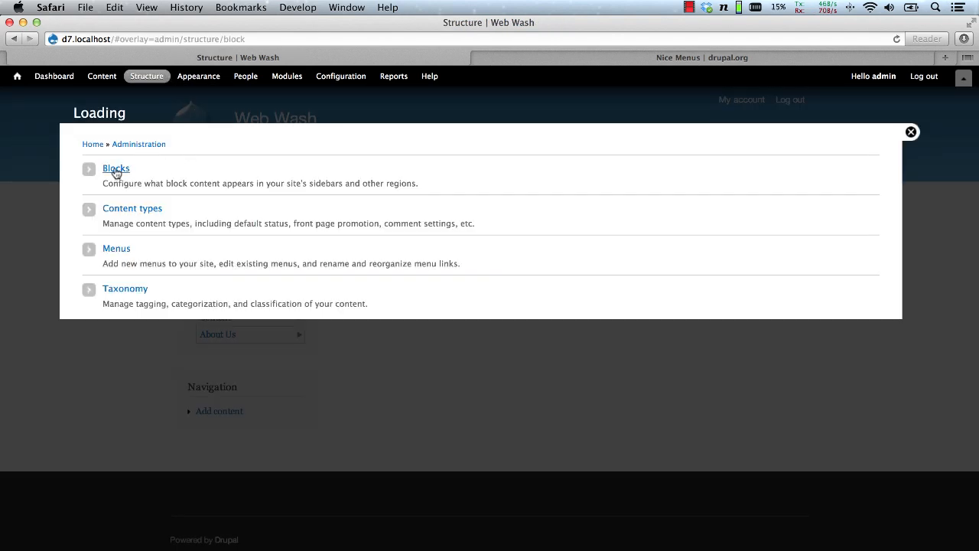
left_click(116, 168)
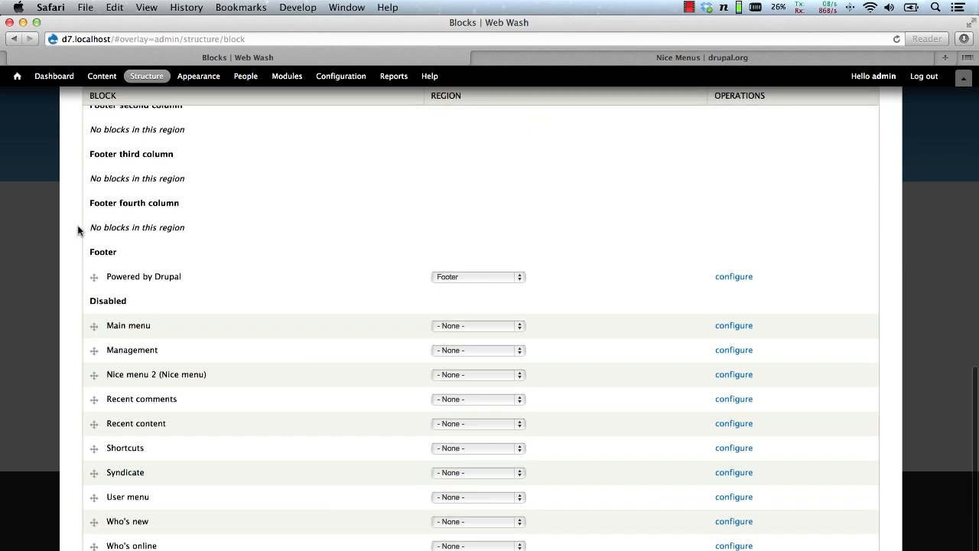
left_click(479, 312)
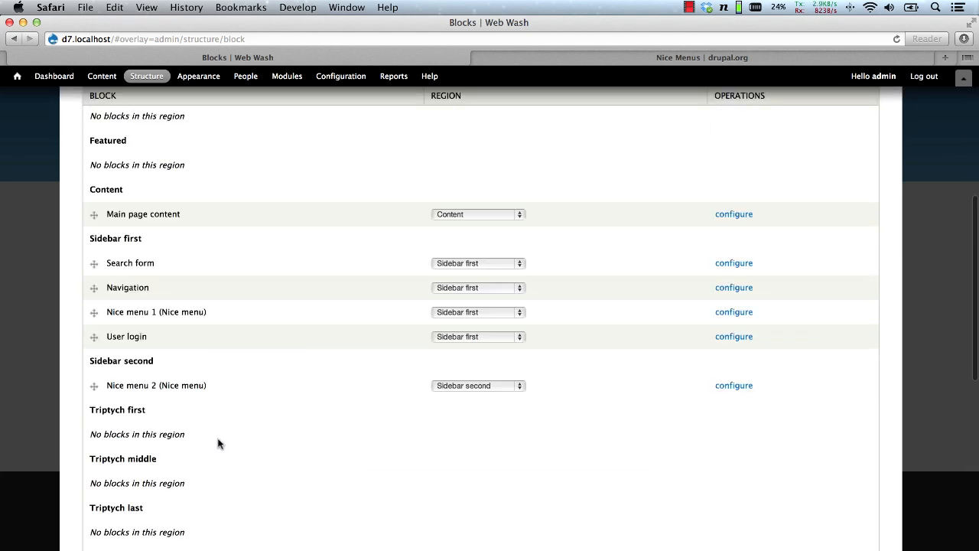
left_click(733, 385)
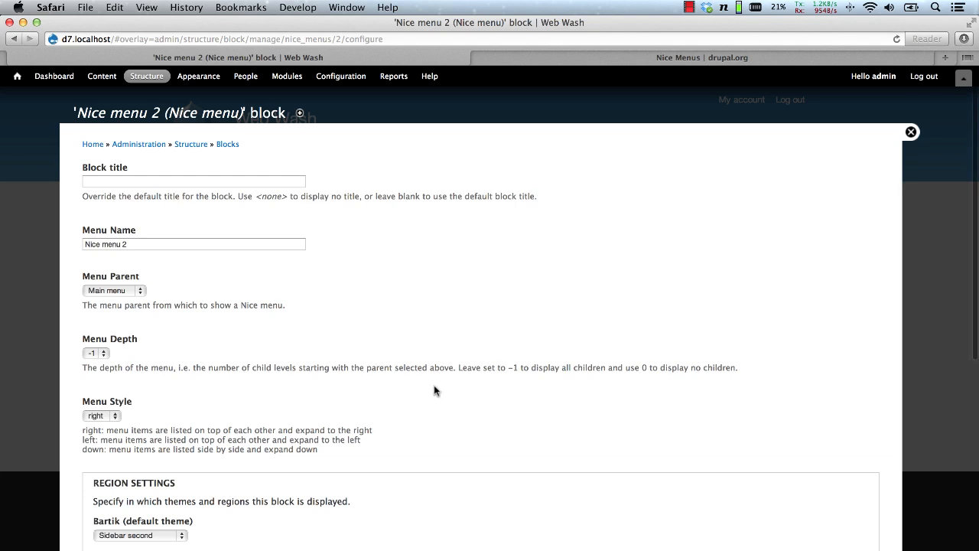
Step: Save Nice menu 2 with Menu Parent 'Management' and Menu Style 'down'
left_click(113, 290)
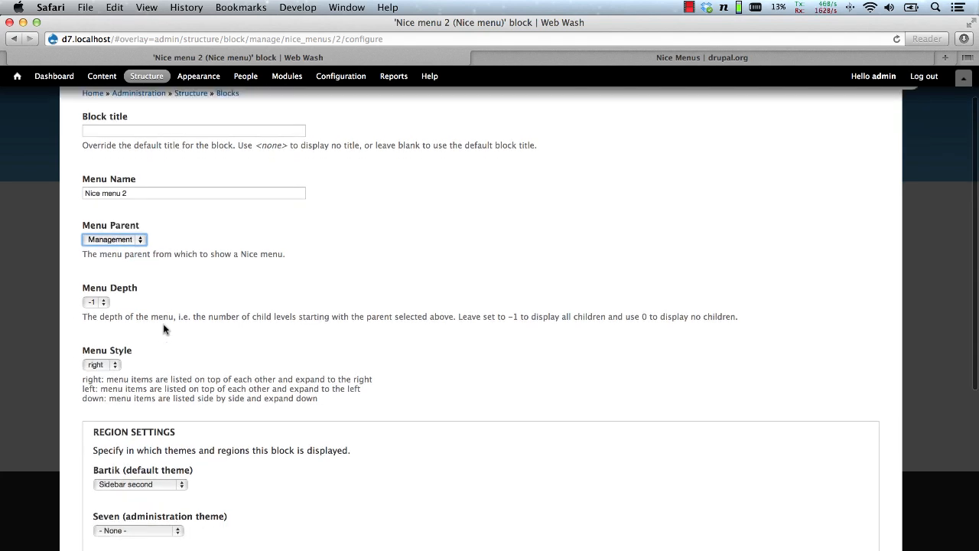
left_click(101, 364)
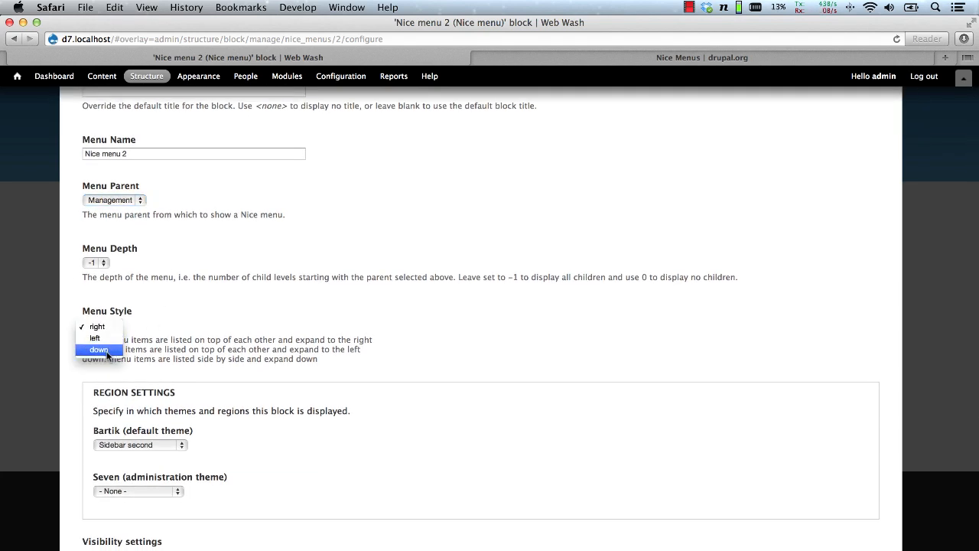
left_click(99, 350)
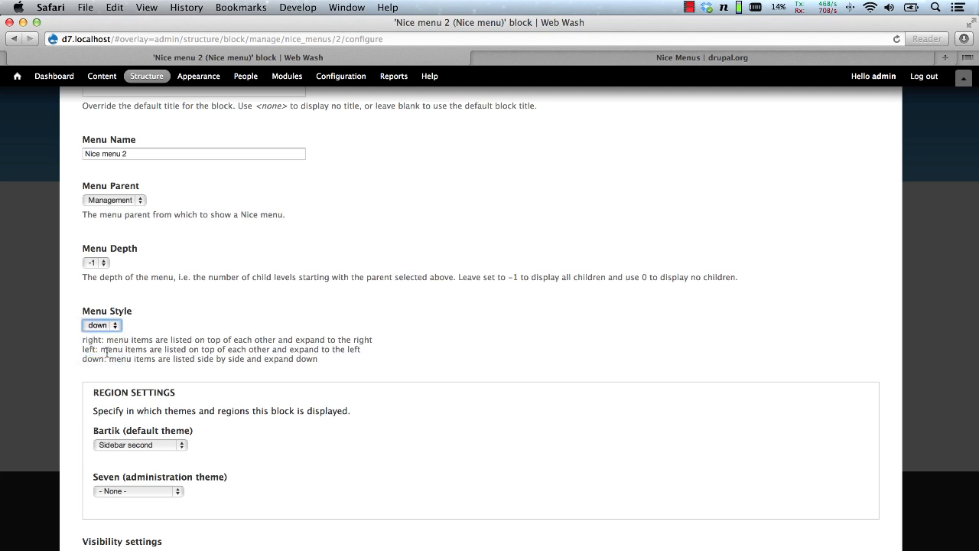
scroll("down", 3)
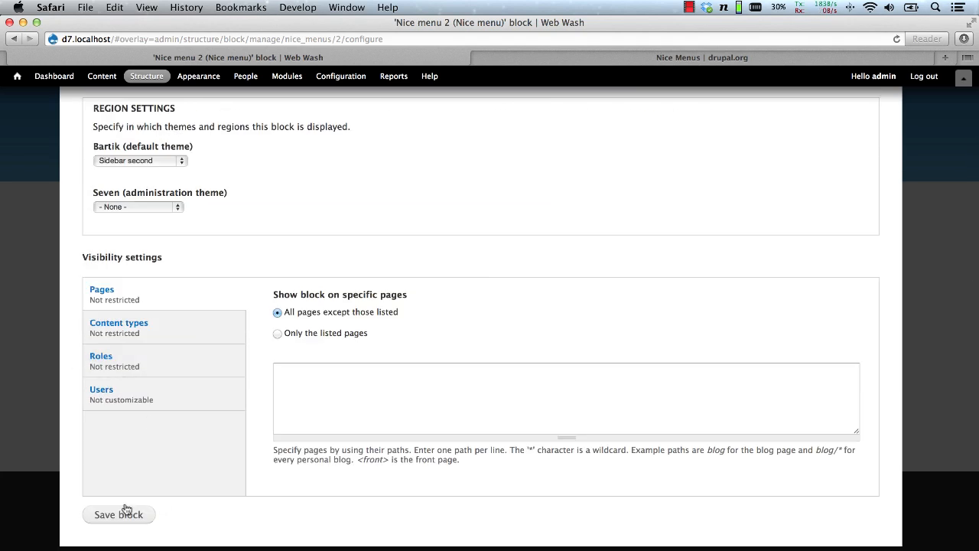
left_click(118, 514)
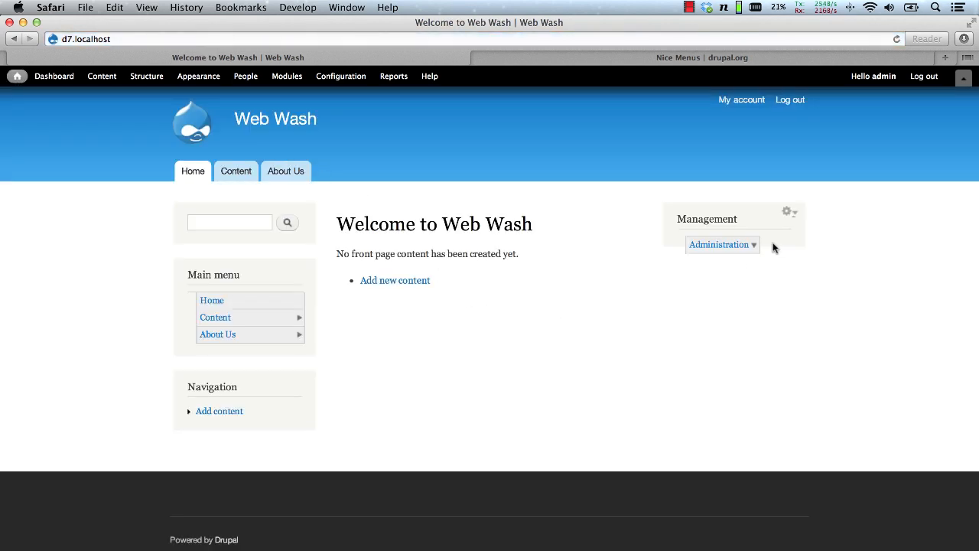
Step: View the Management Nice menu drop-down in the front page's right sidebar
left_click(722, 244)
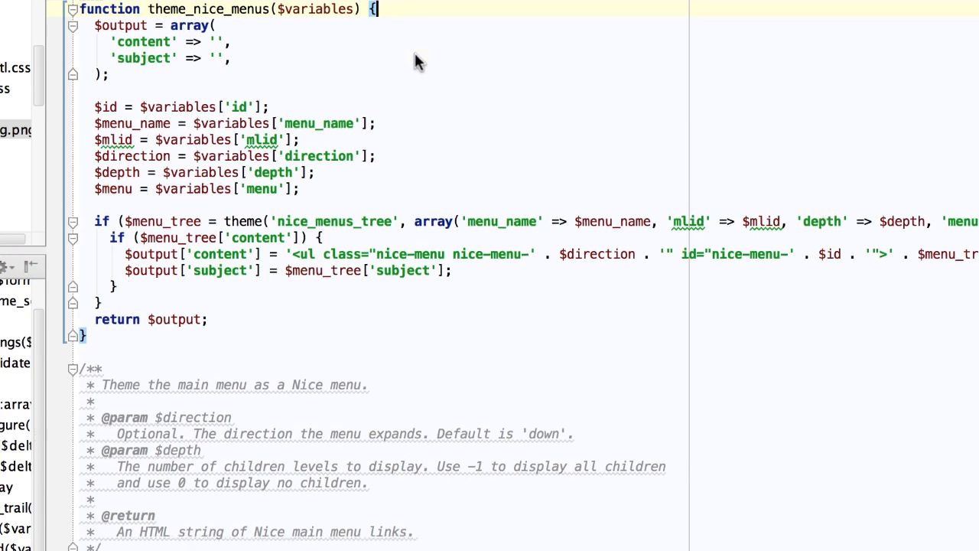
Step: Scroll nice_menus.module down to theme_nice_menus_main_menu in PhpStorm
scroll("down", 3)
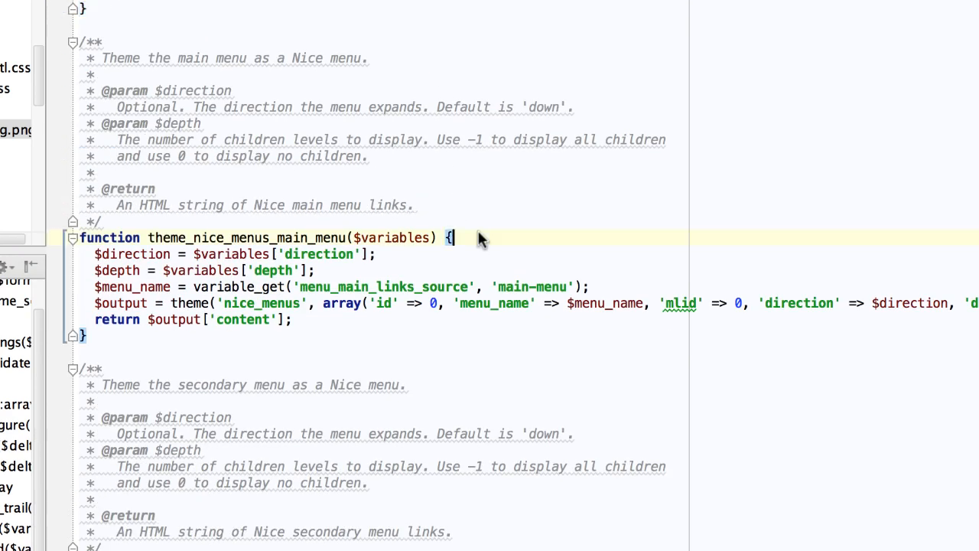